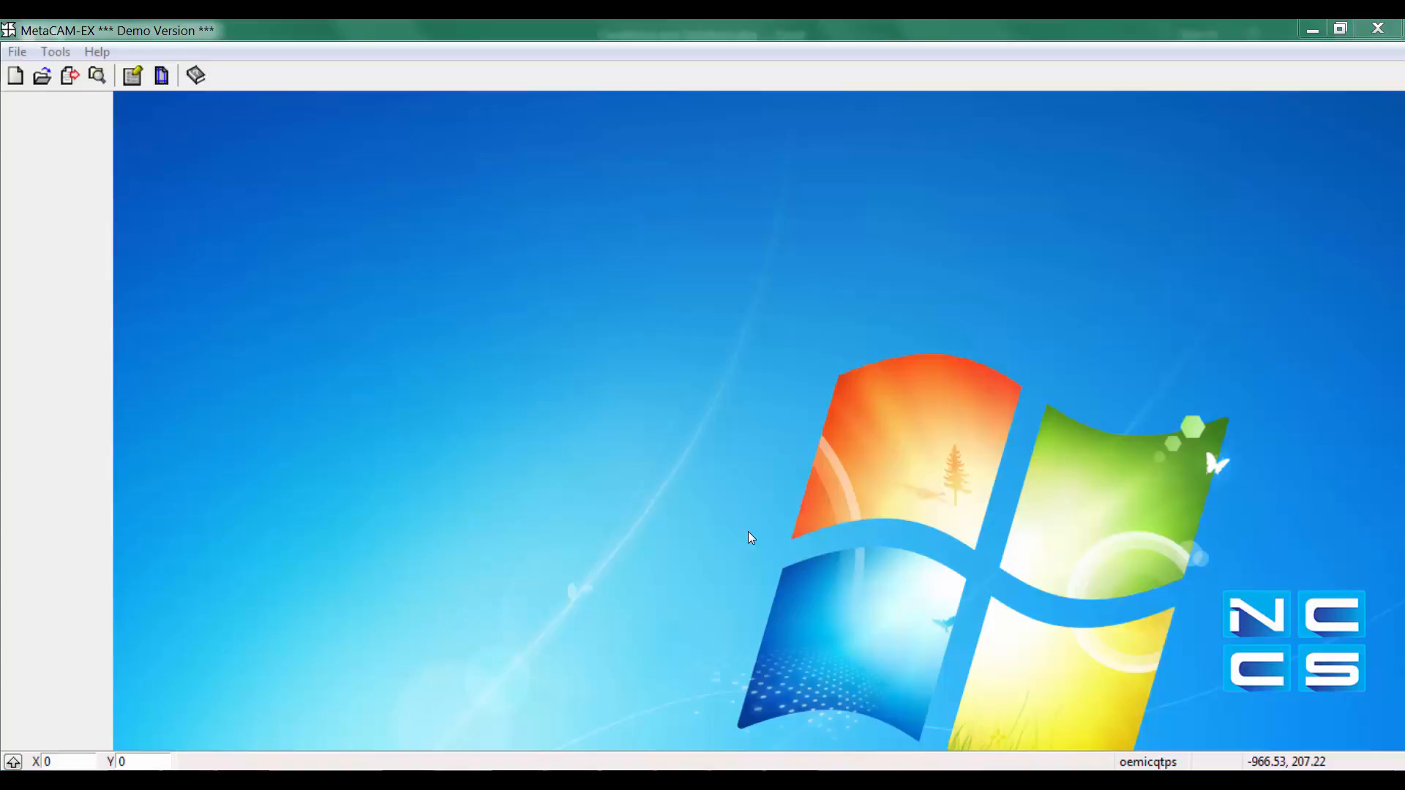
{"action": "mouse_move", "coordinate": [707, 523]}
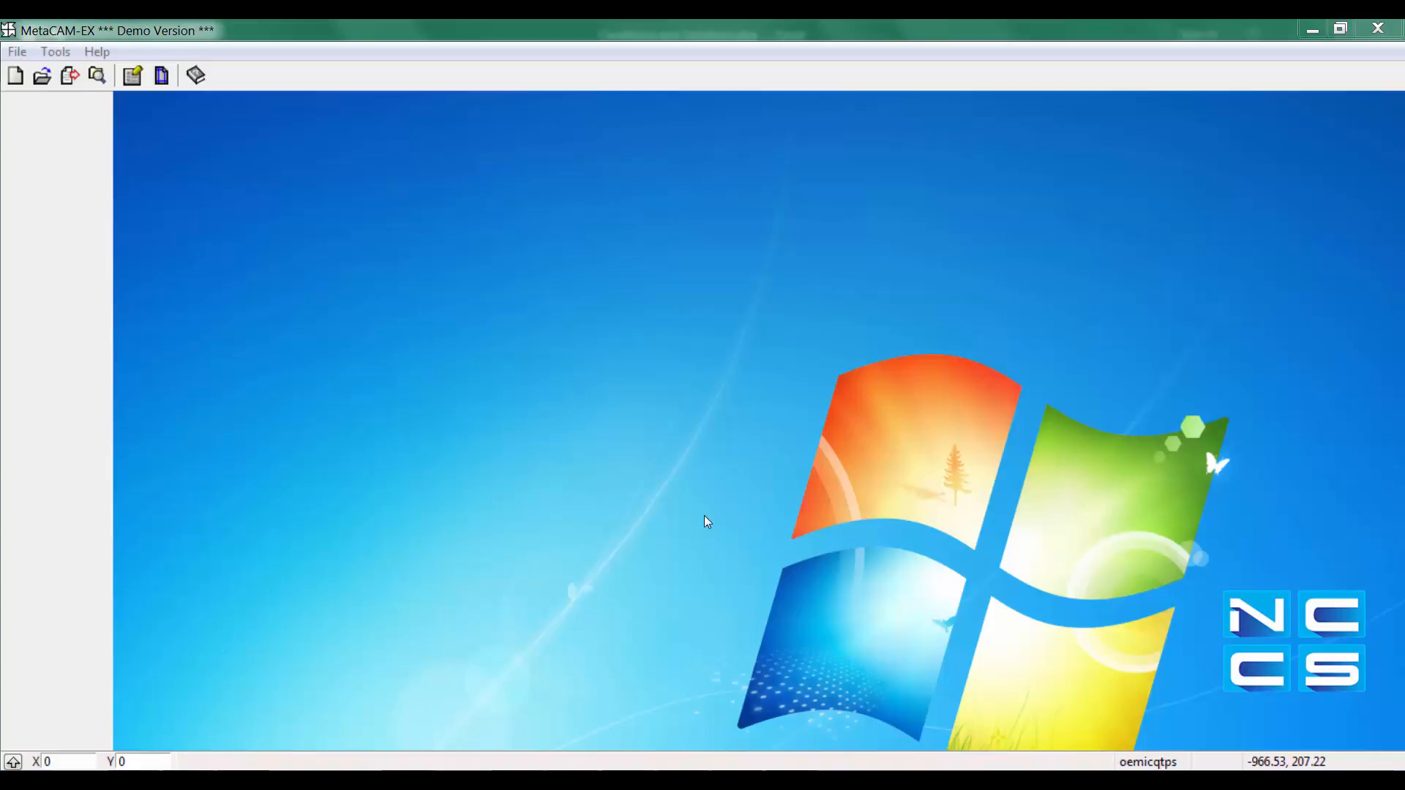
Step: Create a new part for the SampleLaser machine in 1 mm Inox
{"action": "left_click", "coordinate": [16, 52]}
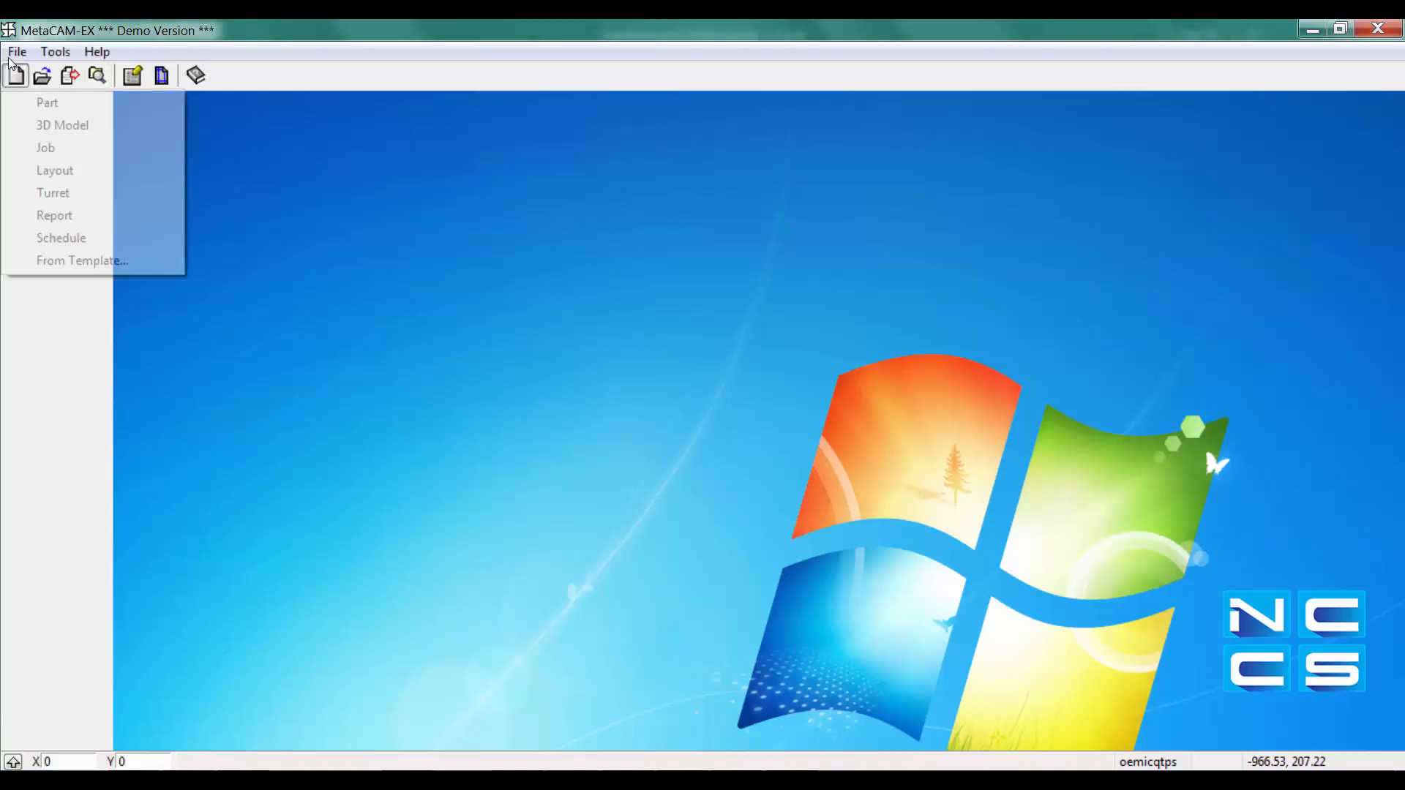
{"action": "left_click", "coordinate": [47, 103]}
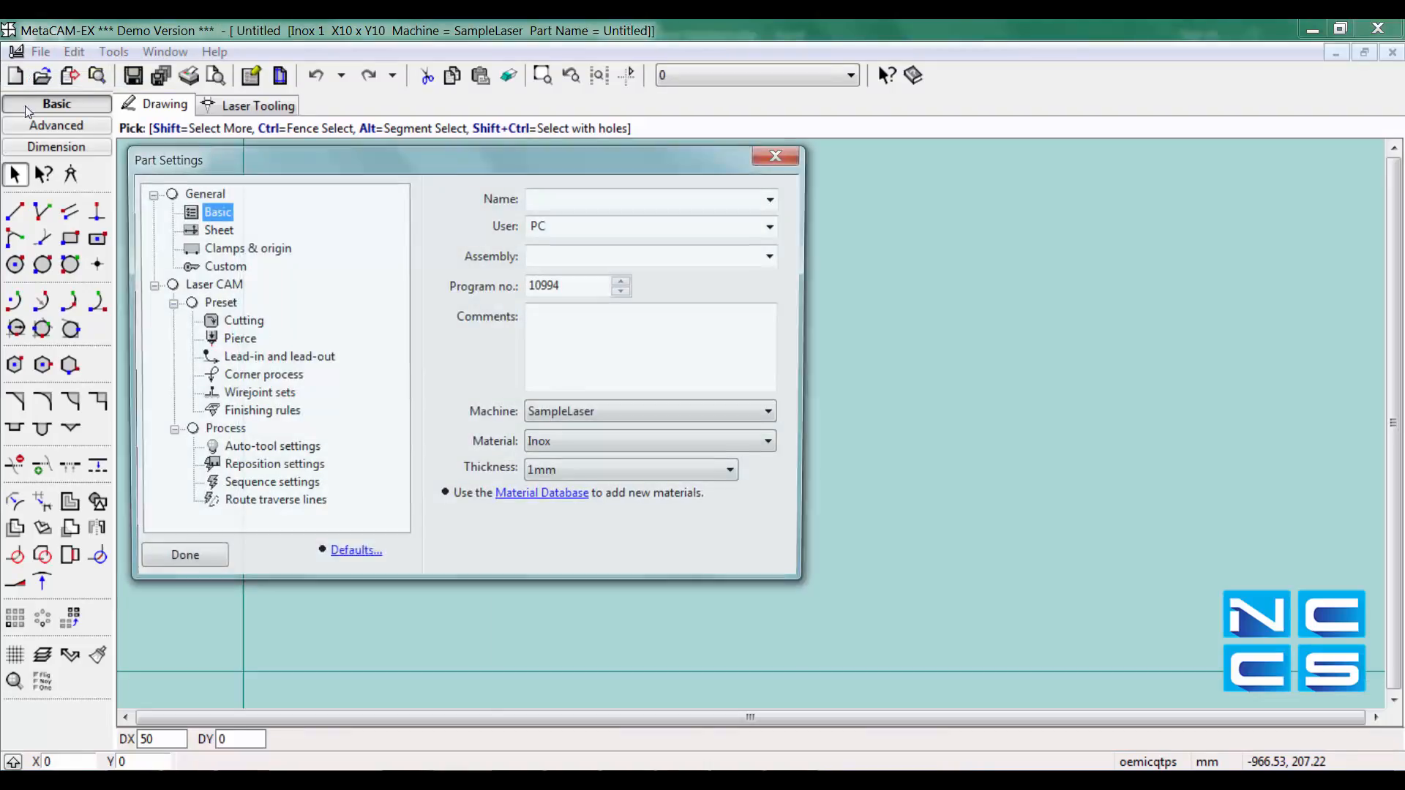
{"action": "left_click", "coordinate": [184, 554]}
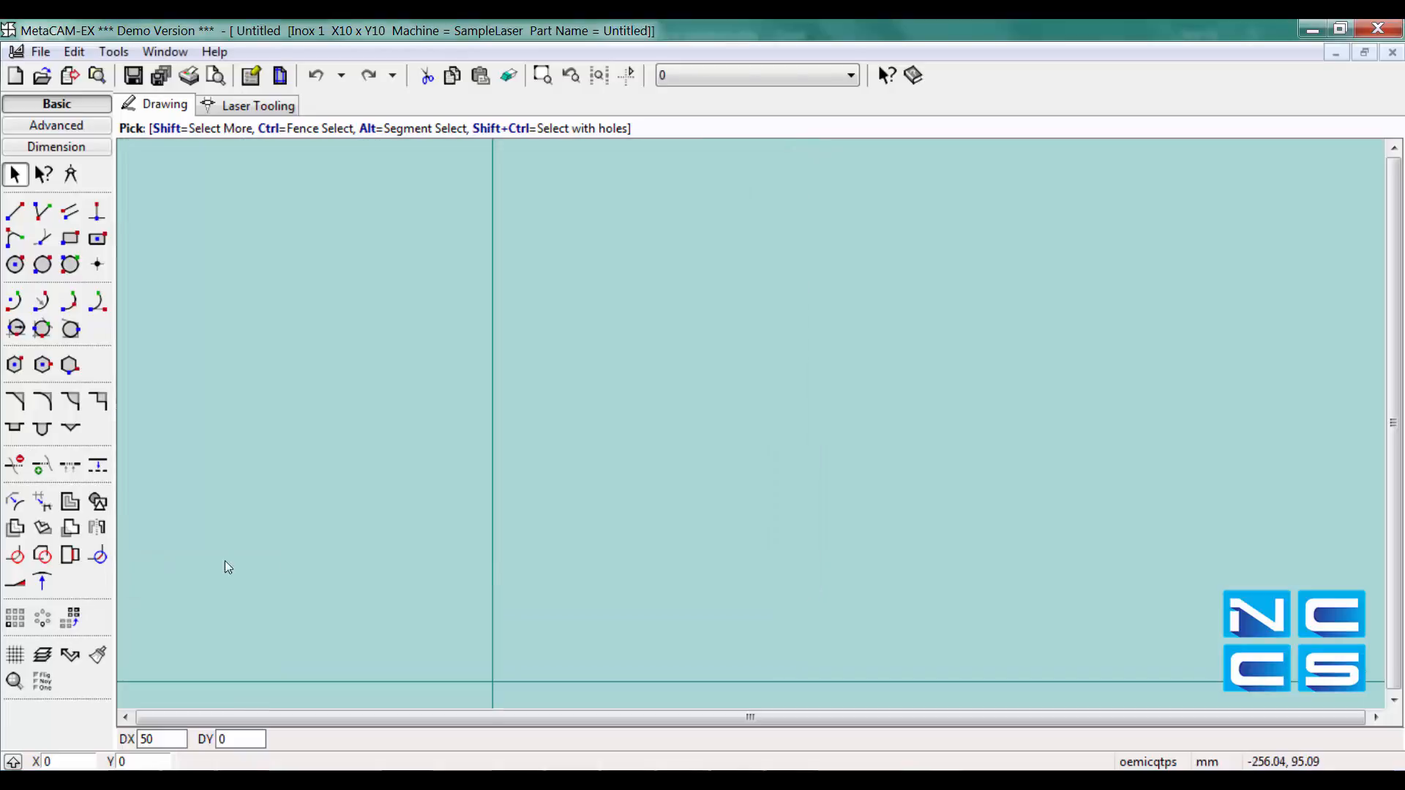
Step: Draw an outer rectangle from the origin with a smaller rectangle inside it
{"action": "left_click", "coordinate": [70, 239]}
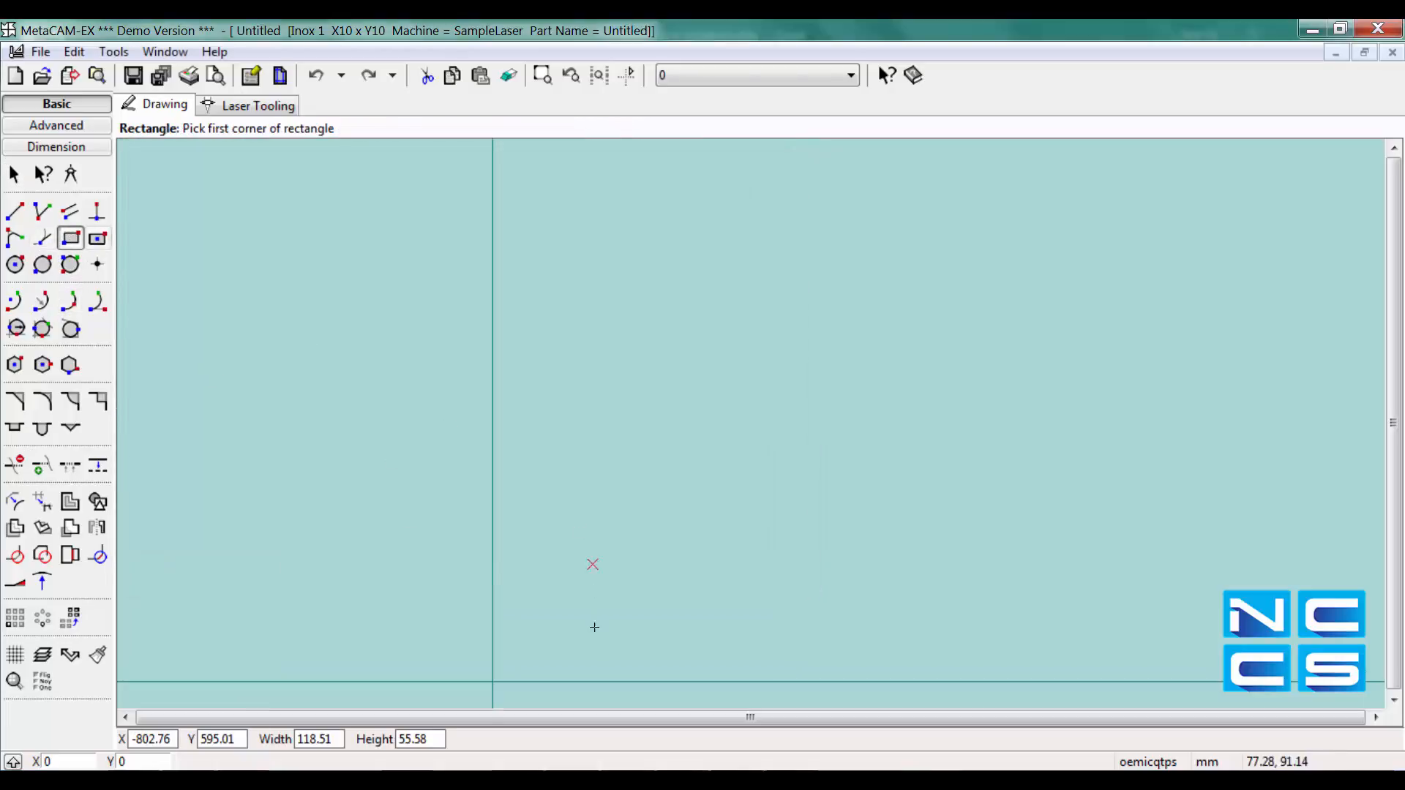
{"action": "mouse_move", "coordinate": [492, 683]}
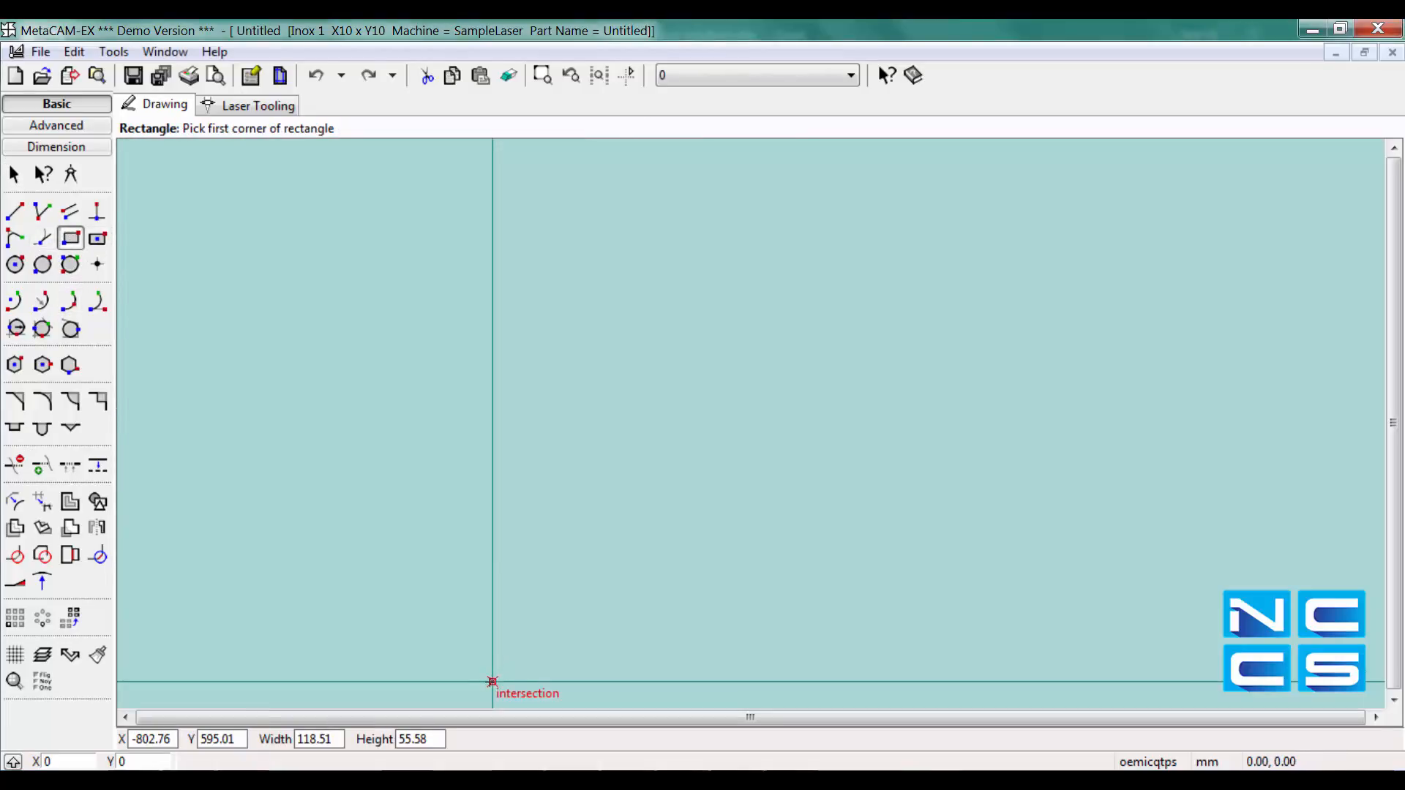
{"action": "left_click", "coordinate": [491, 681]}
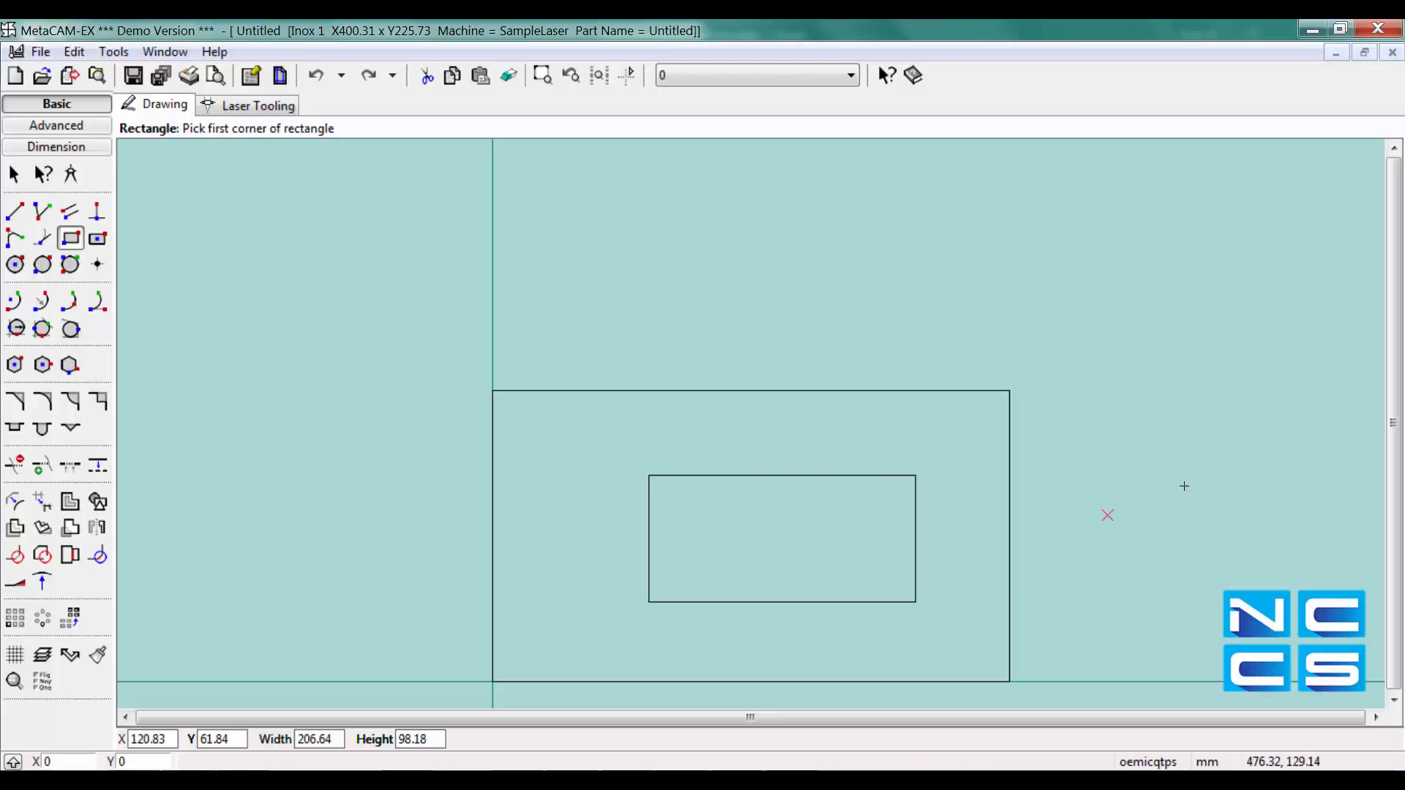
{"action": "mouse_move", "coordinate": [114, 133]}
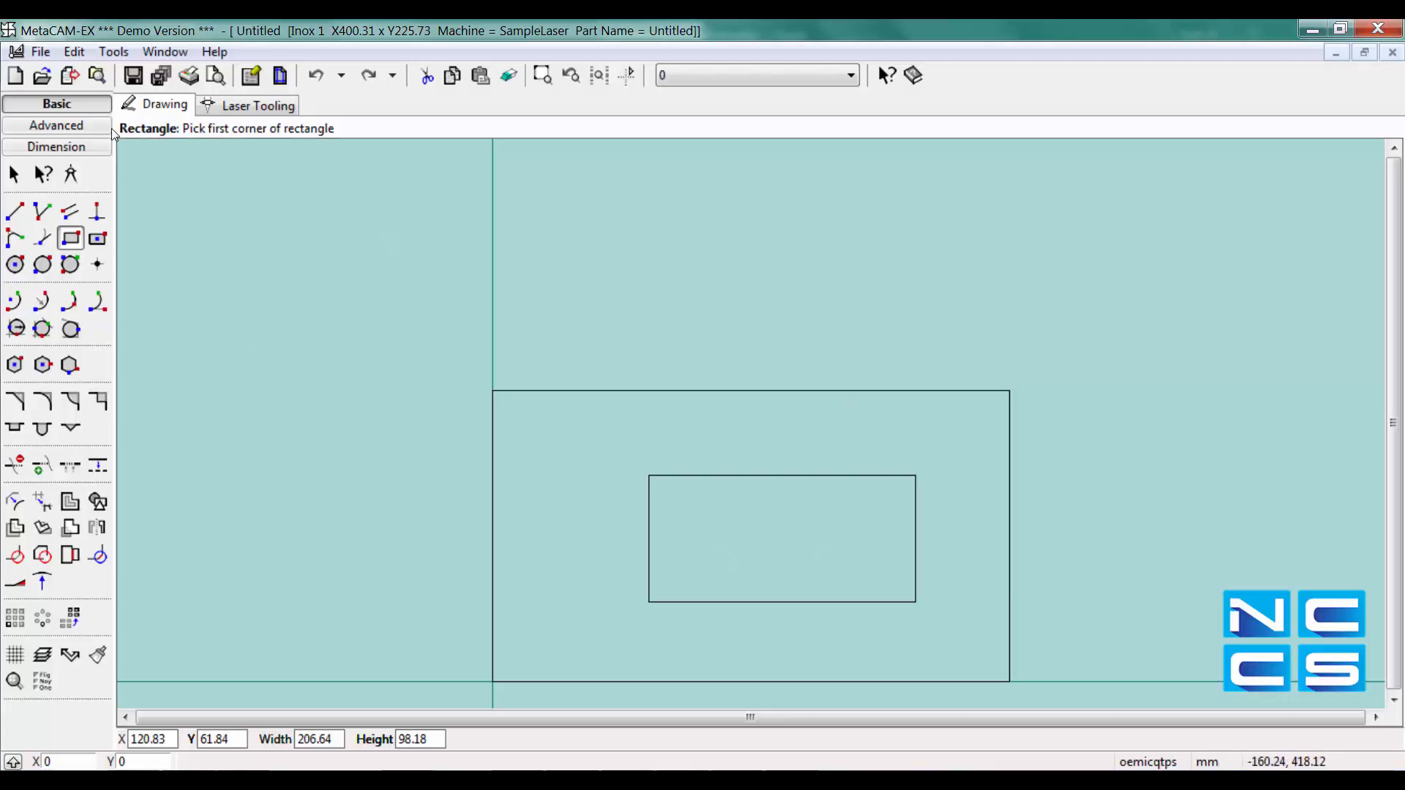
{"action": "mouse_move", "coordinate": [109, 134]}
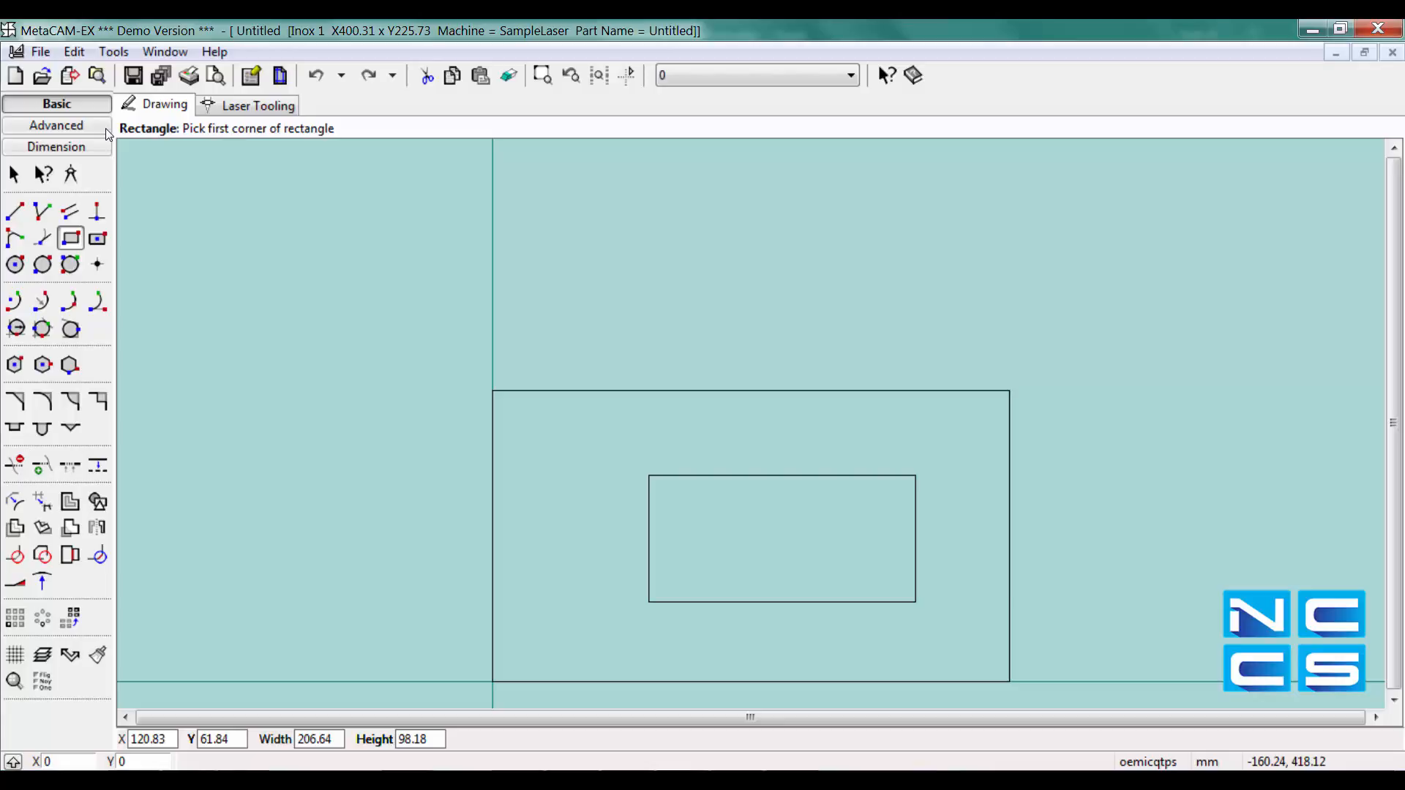
Step: Switch to the Advanced drawing tools palette
{"action": "left_click", "coordinate": [57, 124]}
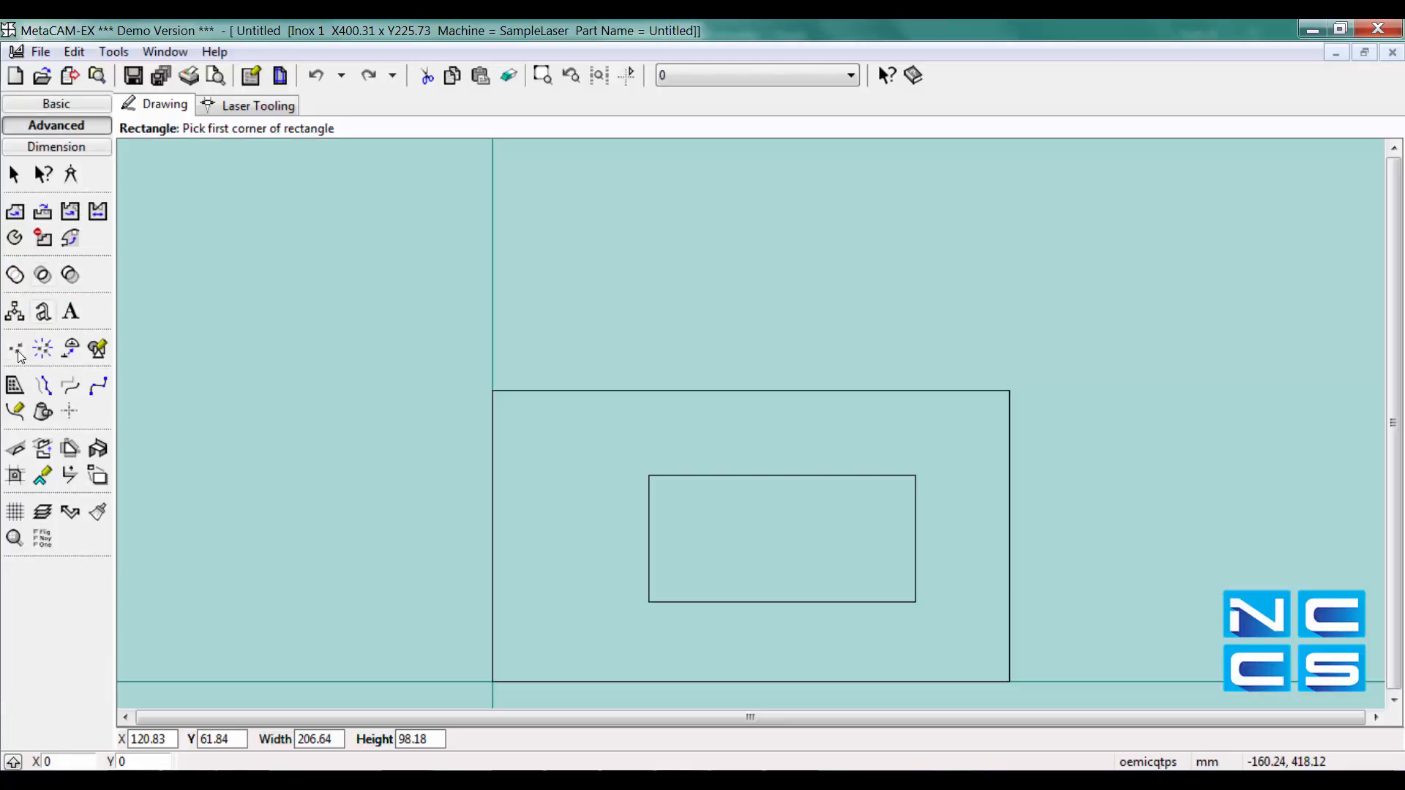
{"action": "mouse_move", "coordinate": [14, 348]}
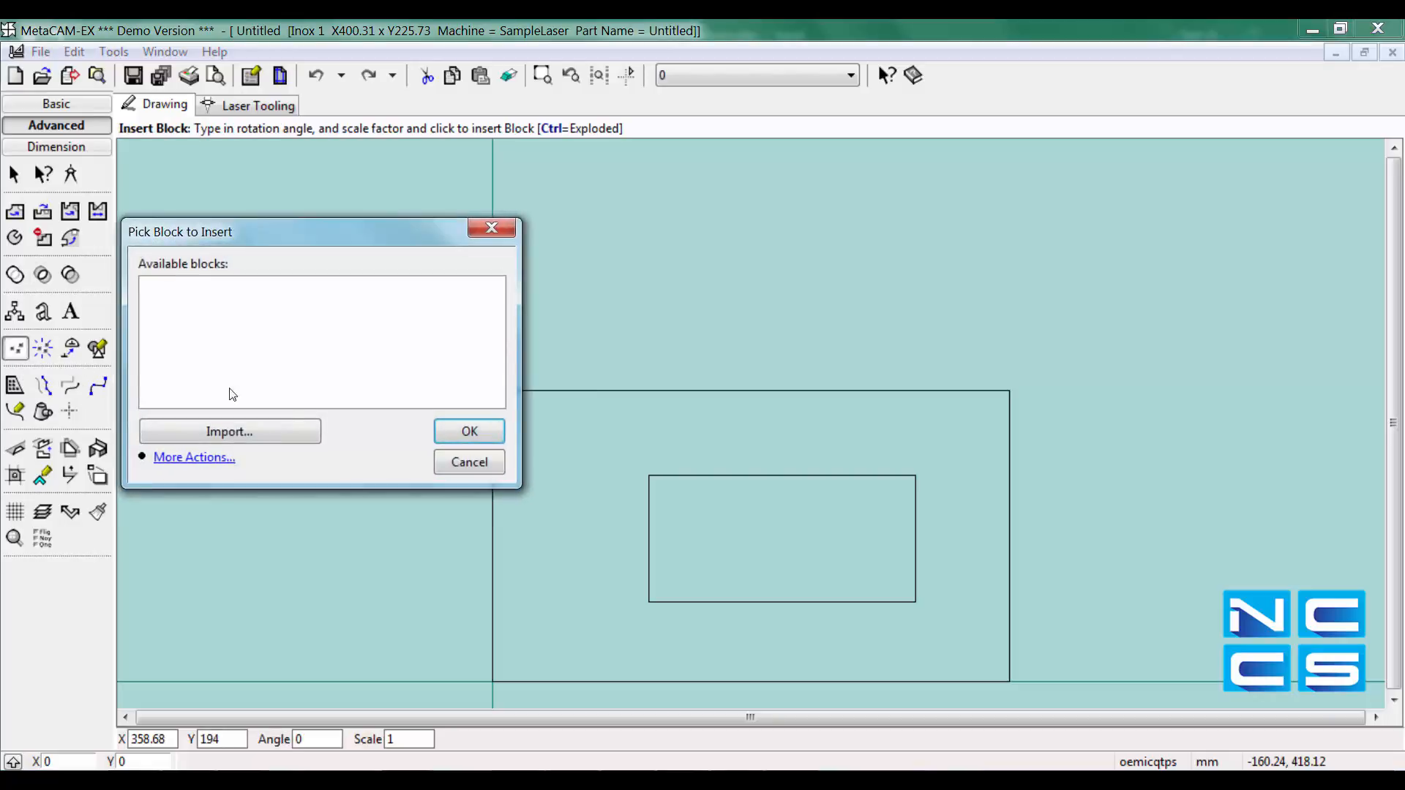
Step: Import NCCS.DXF as a block, filtering files by DXF type
{"action": "left_click", "coordinate": [228, 431]}
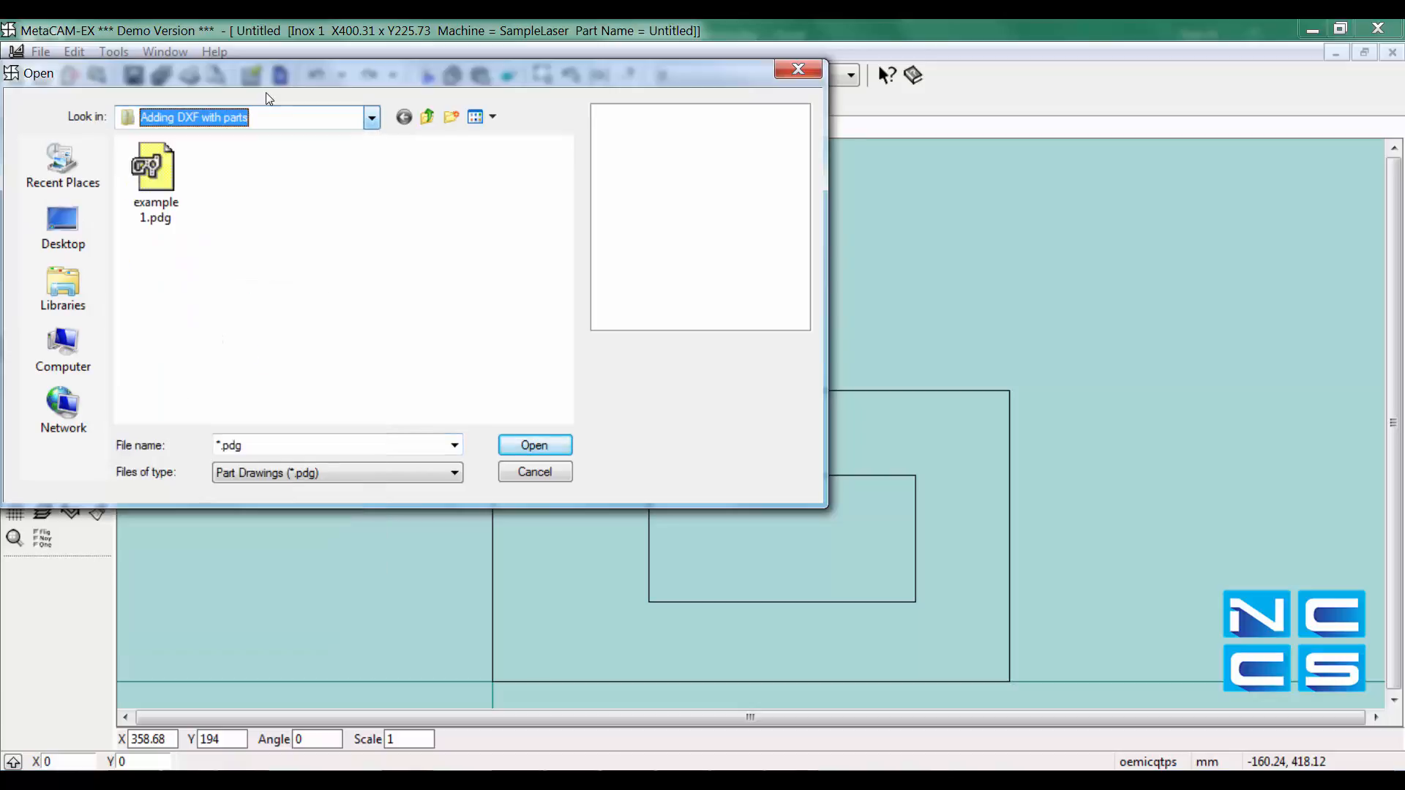
{"action": "left_click", "coordinate": [452, 472]}
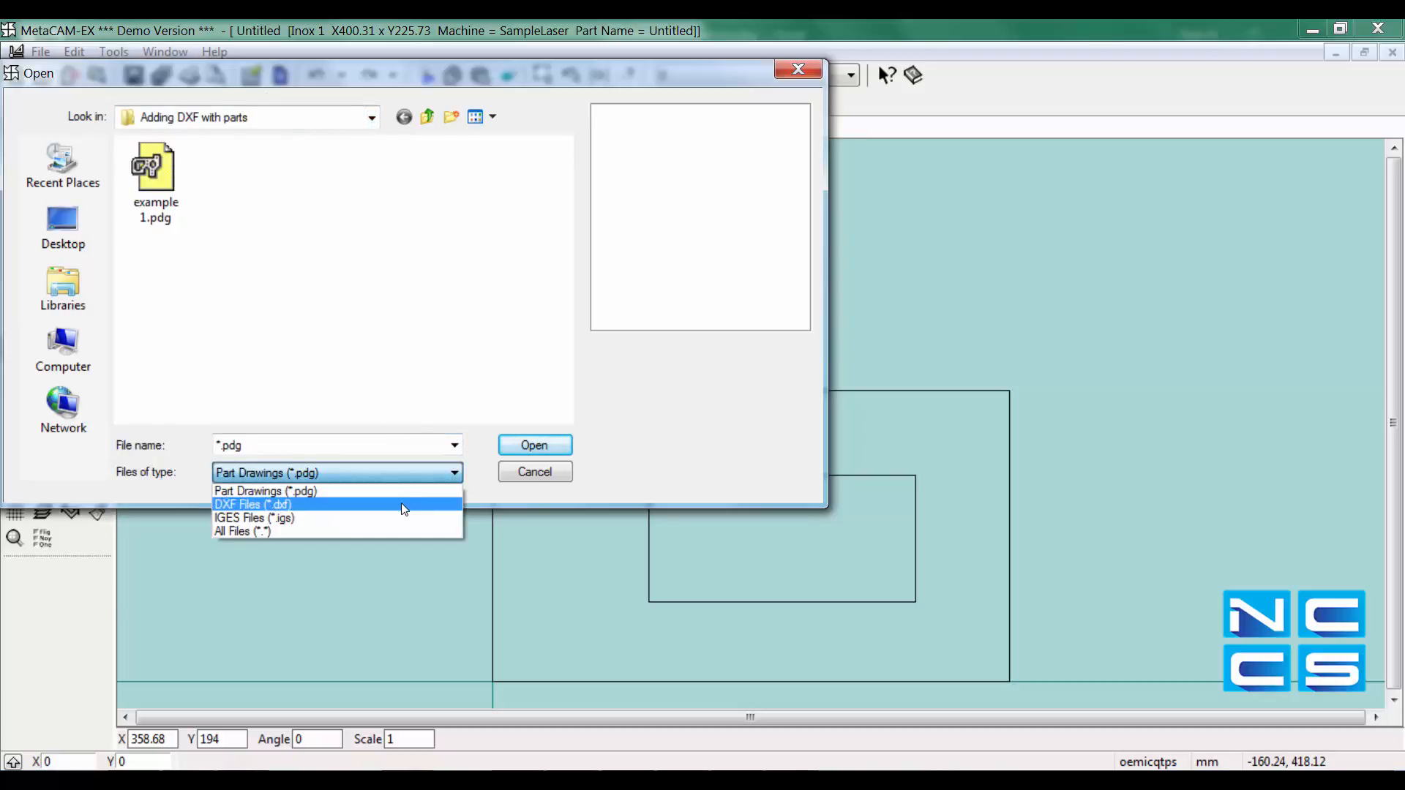
{"action": "left_click", "coordinate": [251, 503]}
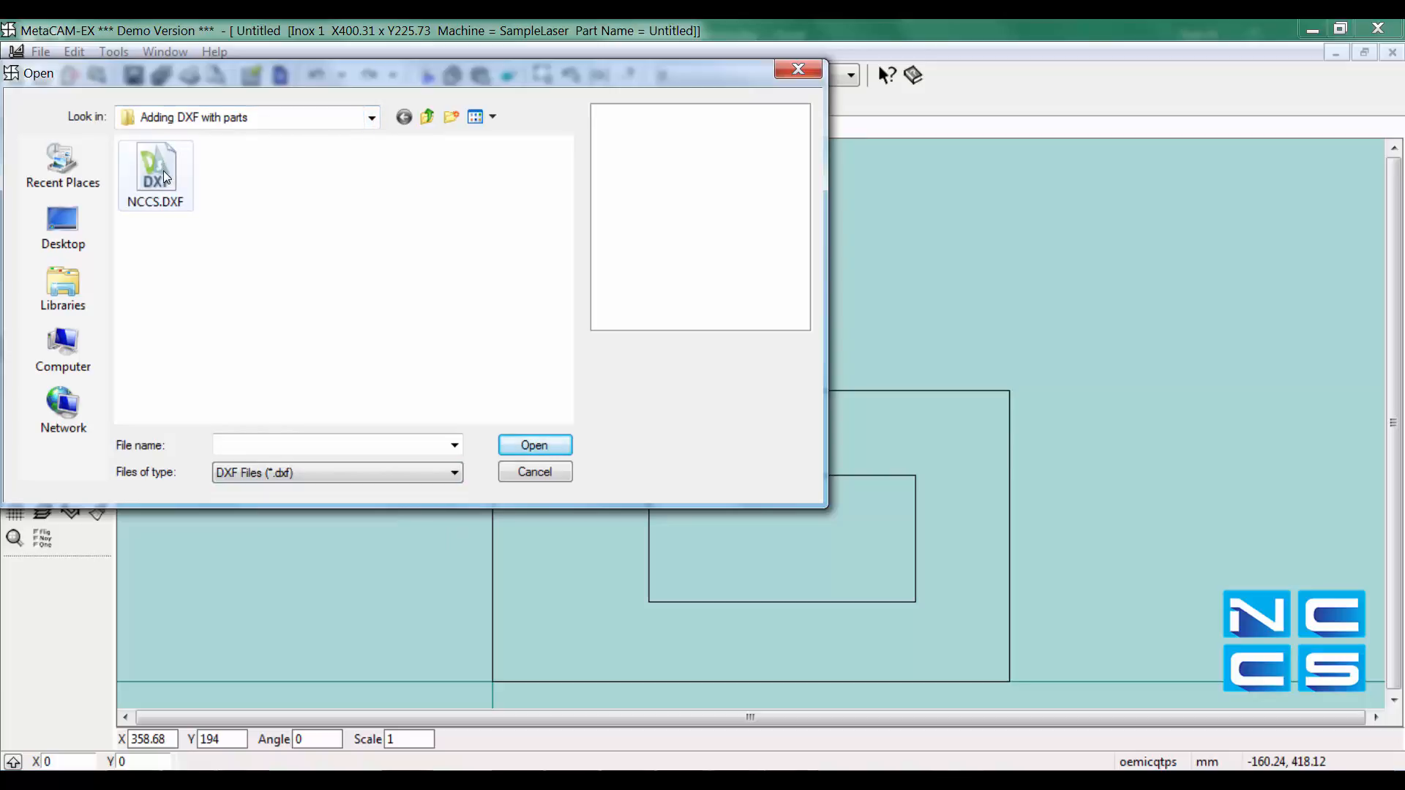
{"action": "left_click", "coordinate": [155, 175]}
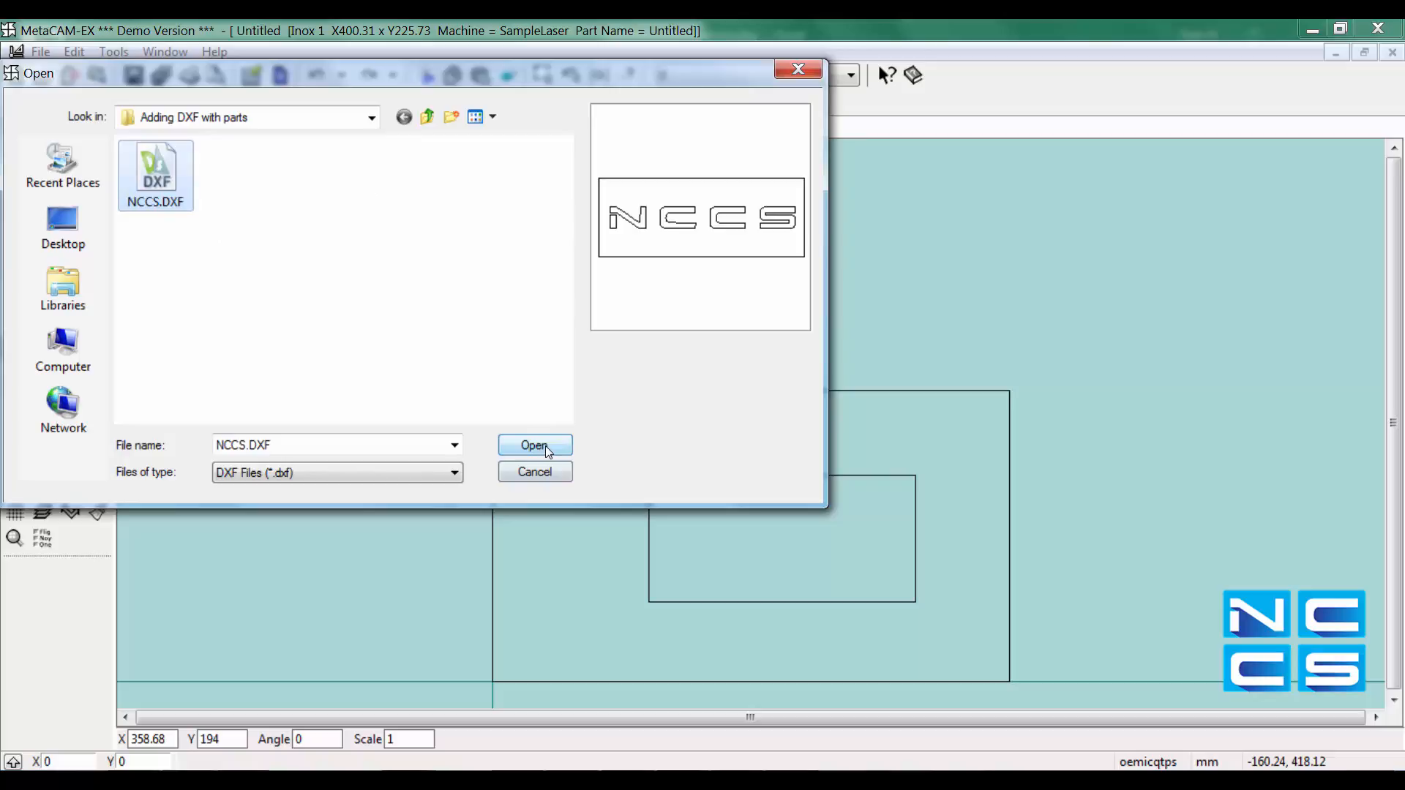
{"action": "left_click", "coordinate": [534, 447]}
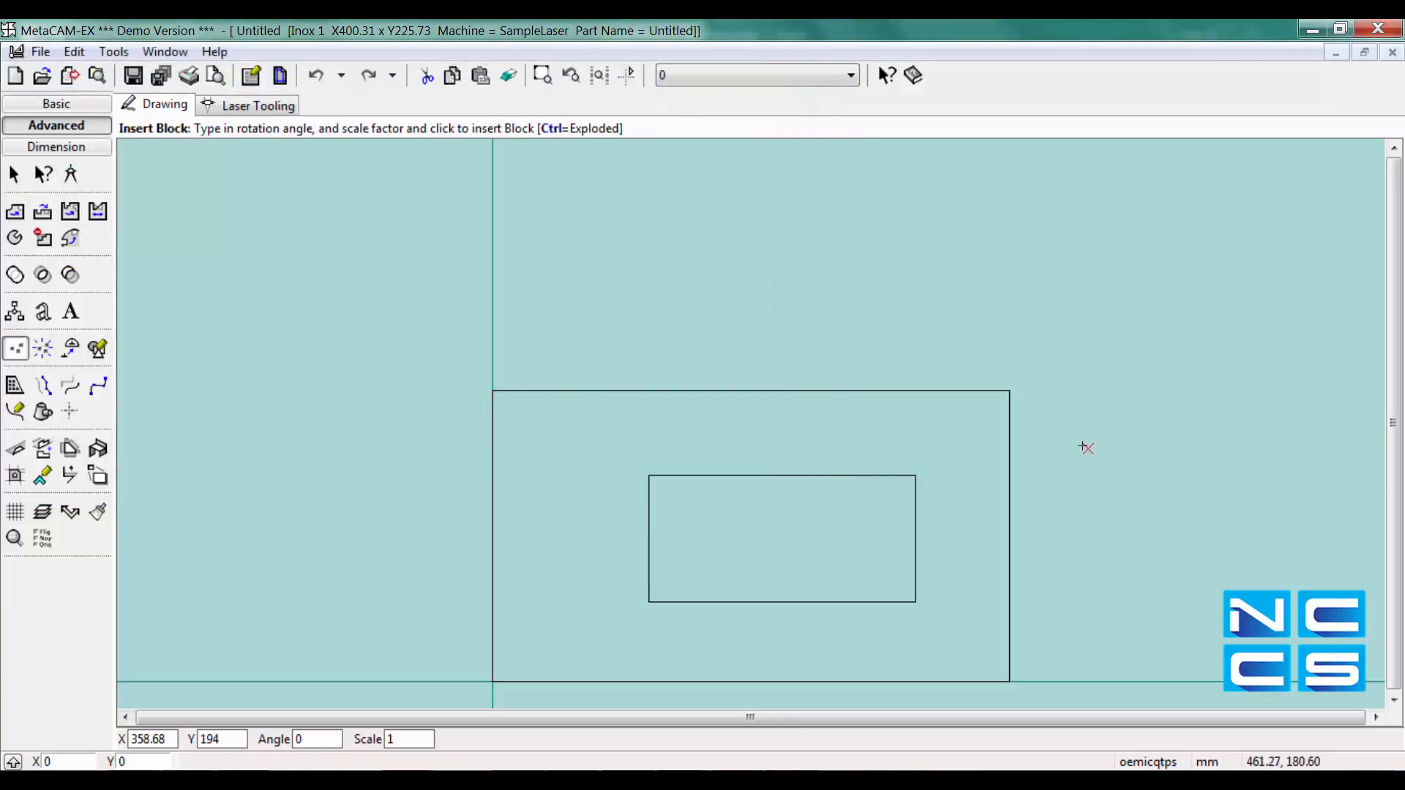
{"action": "mouse_move", "coordinate": [1074, 439]}
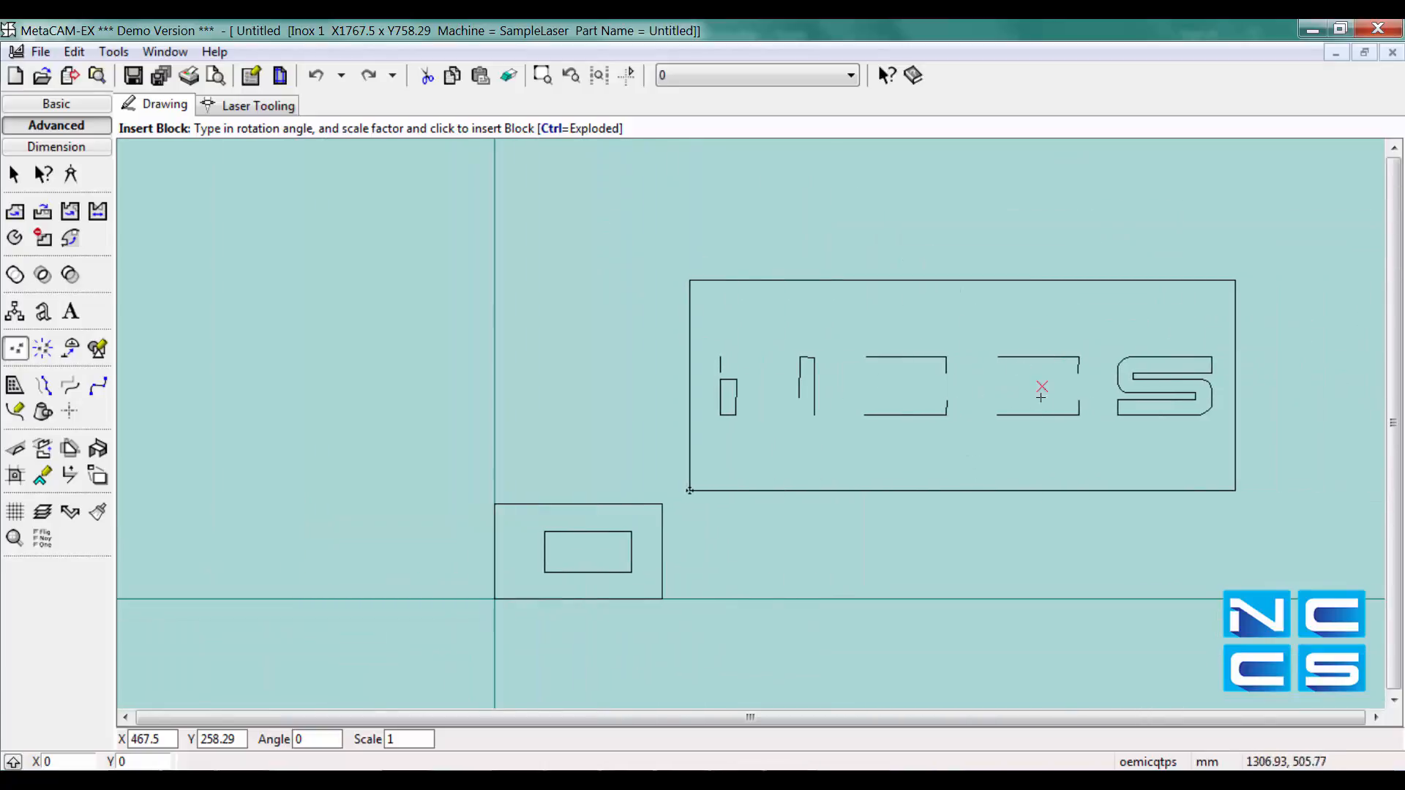
{"action": "mouse_move", "coordinate": [1027, 392]}
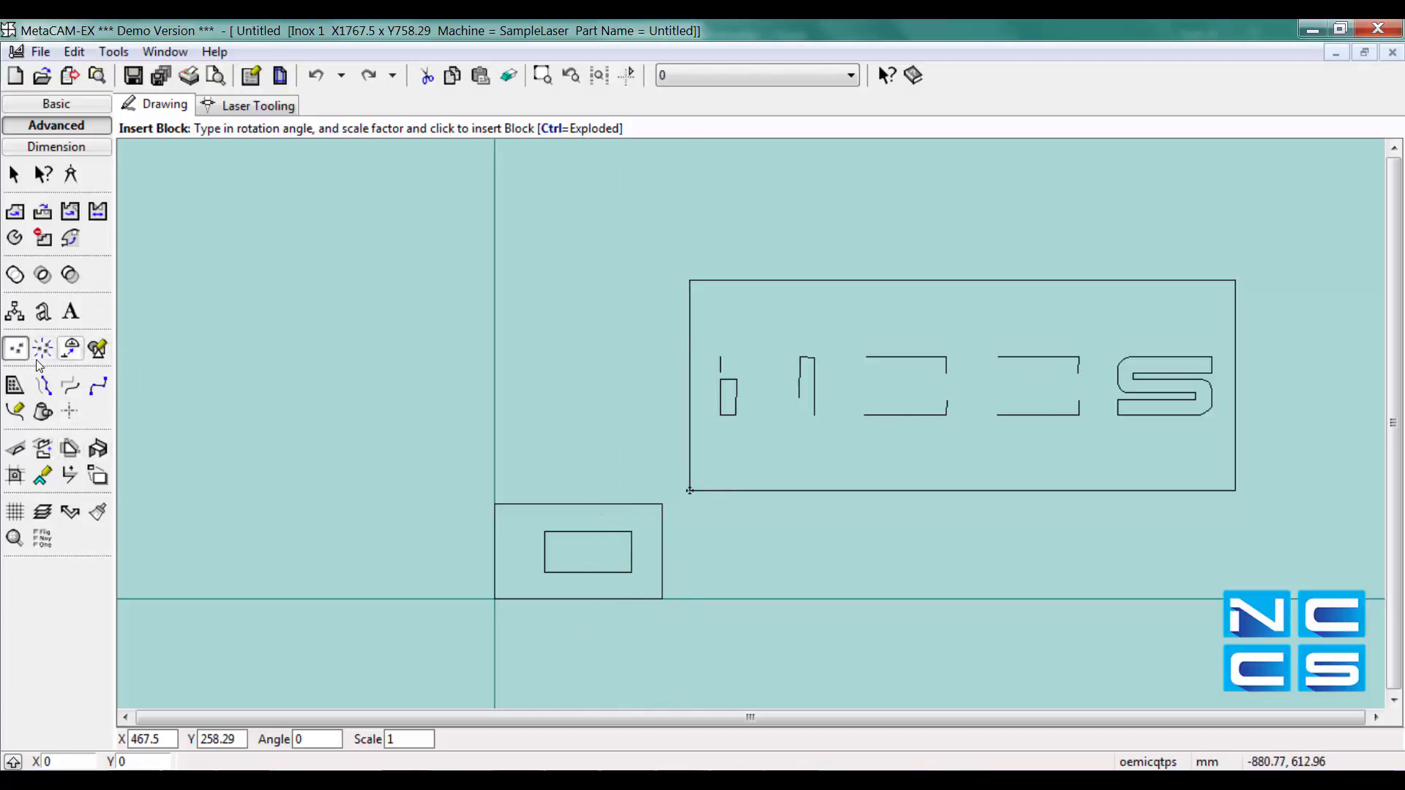
{"action": "mouse_move", "coordinate": [43, 349]}
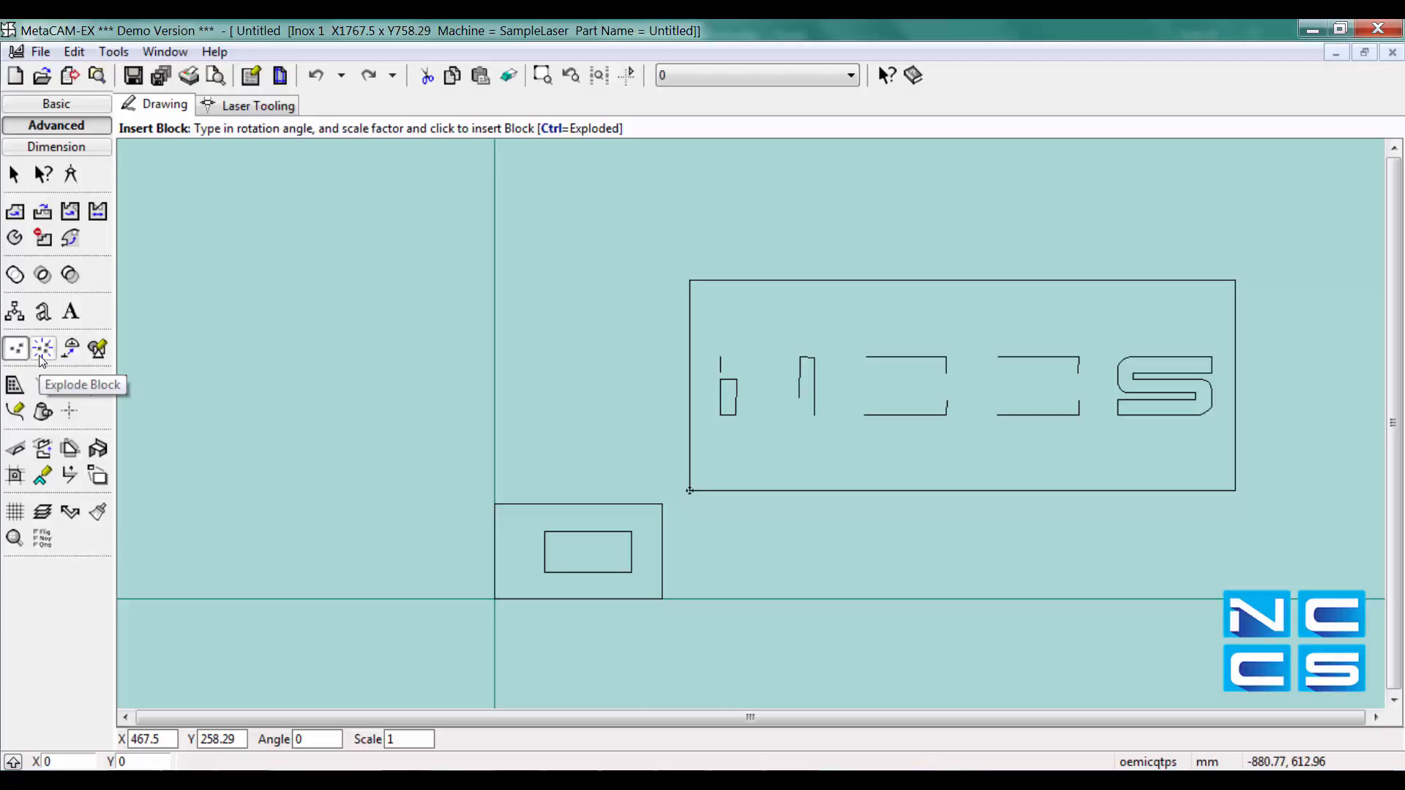
Step: Explode the inserted NCCS block into separate letter outlines
{"action": "left_click", "coordinate": [42, 348]}
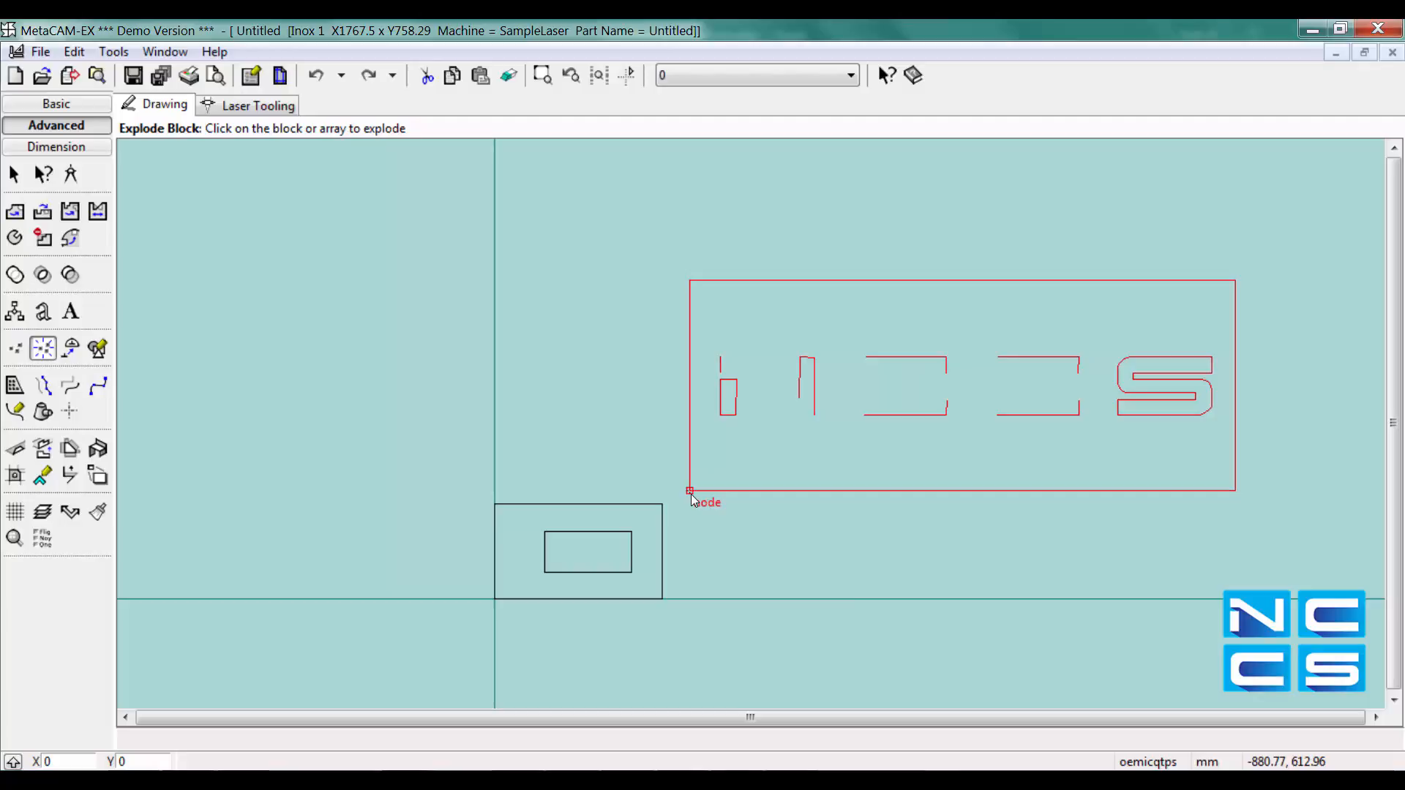
{"action": "mouse_move", "coordinate": [690, 492]}
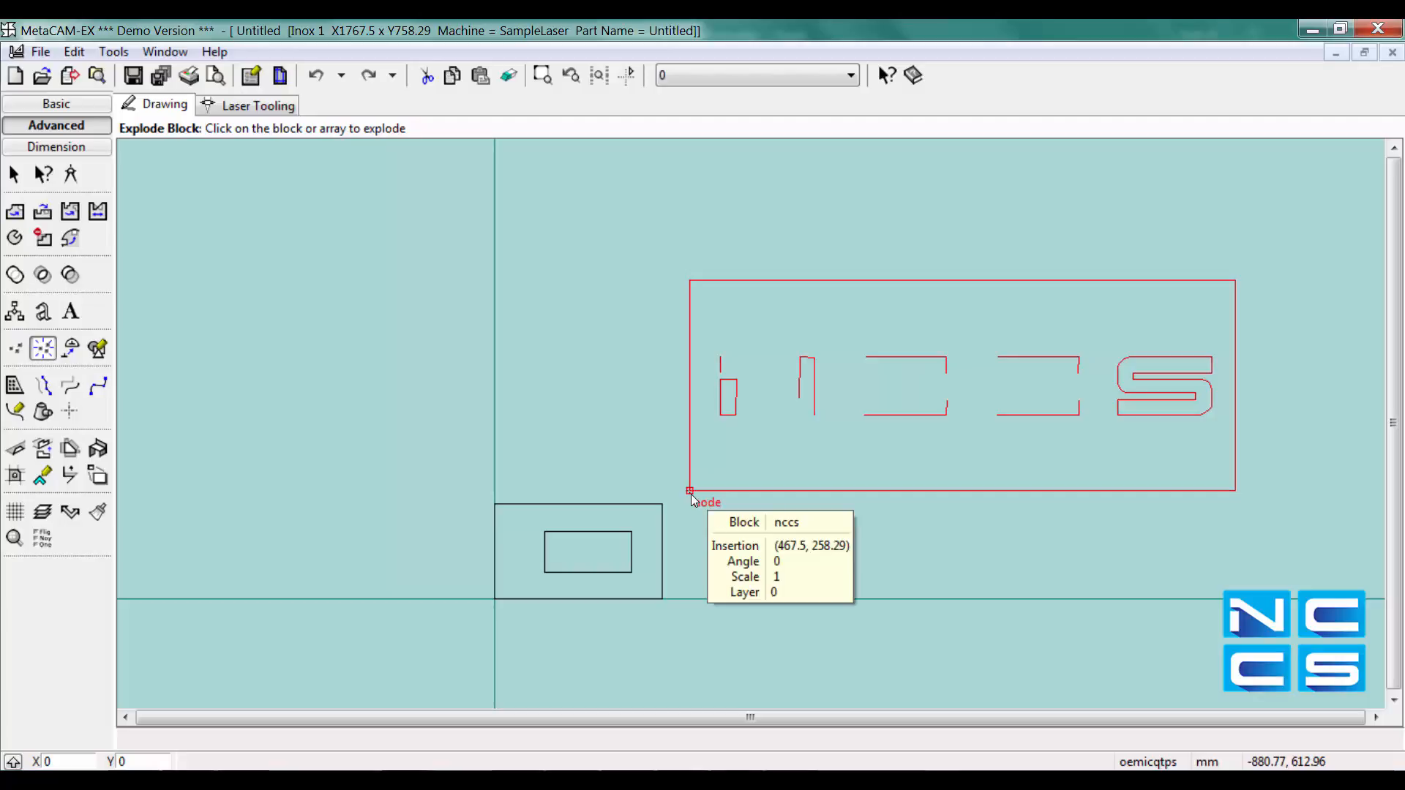
{"action": "left_click", "coordinate": [690, 491]}
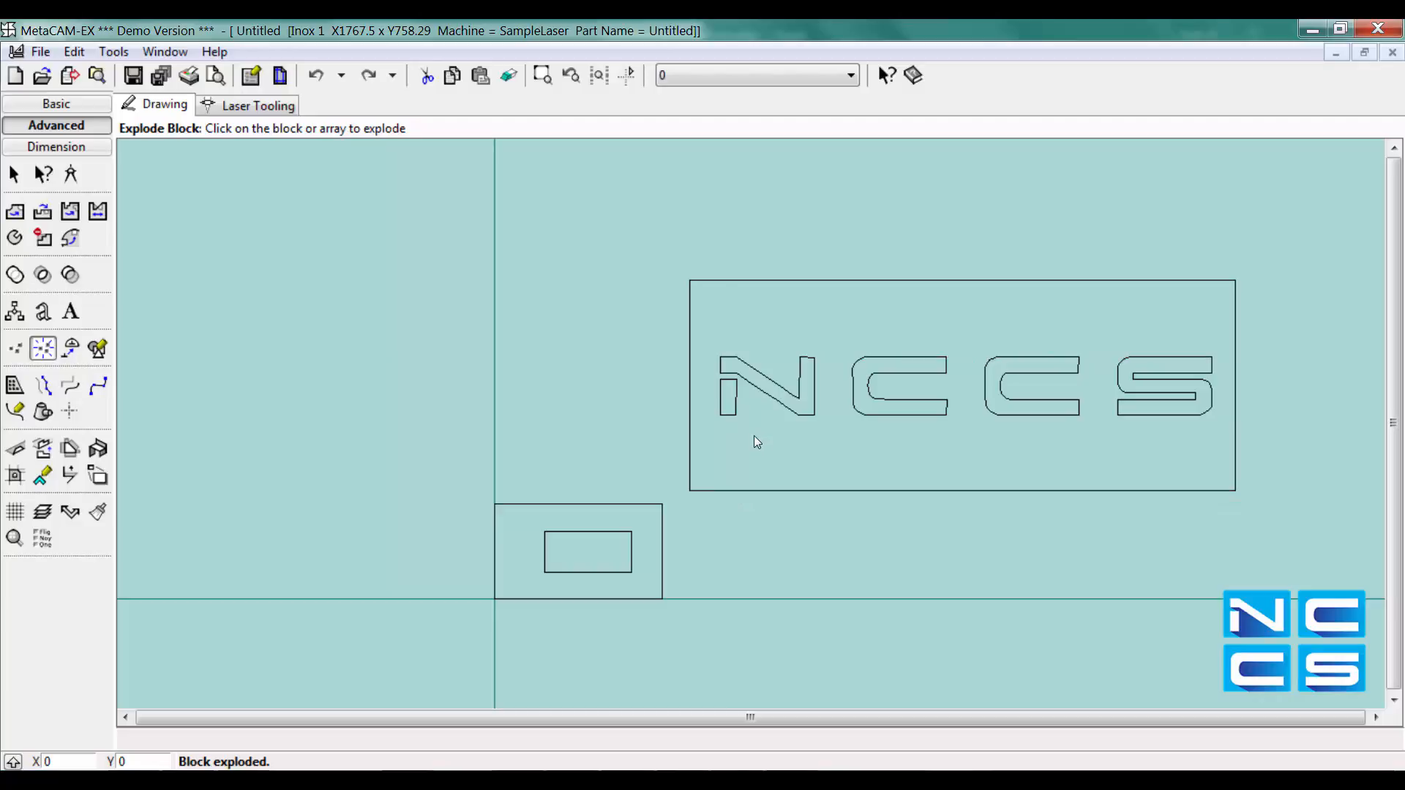
{"action": "mouse_move", "coordinate": [751, 426]}
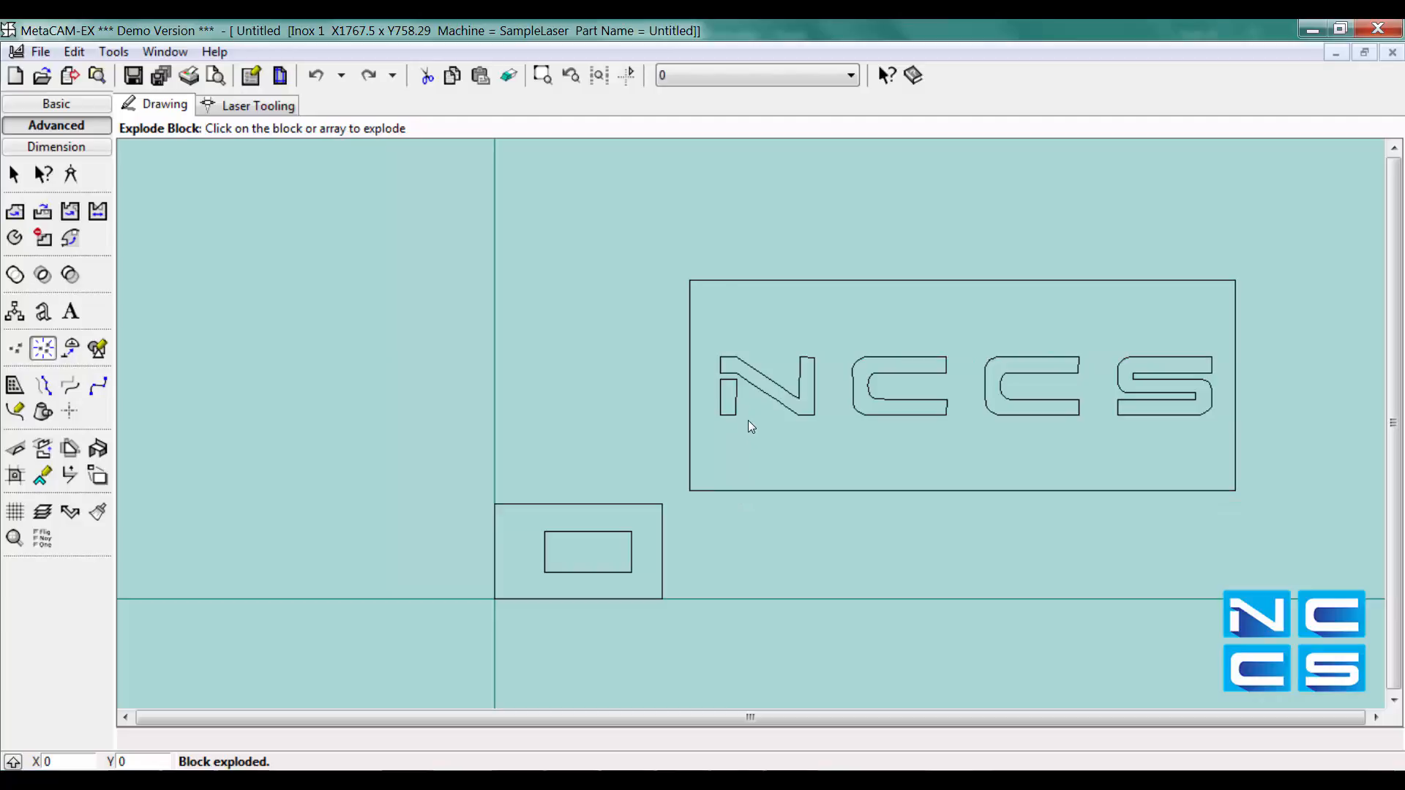
{"action": "mouse_move", "coordinate": [726, 419]}
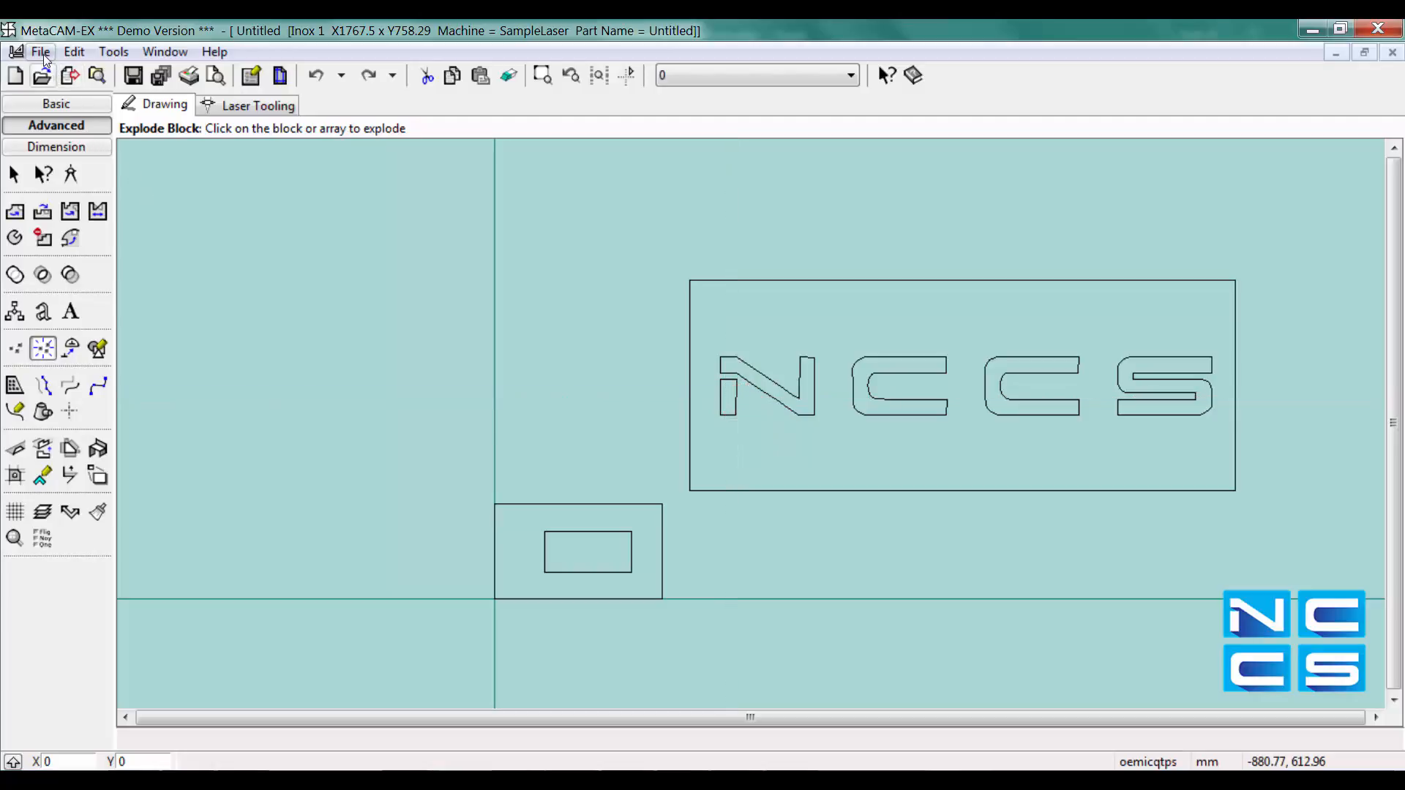
{"action": "mouse_move", "coordinate": [123, 199]}
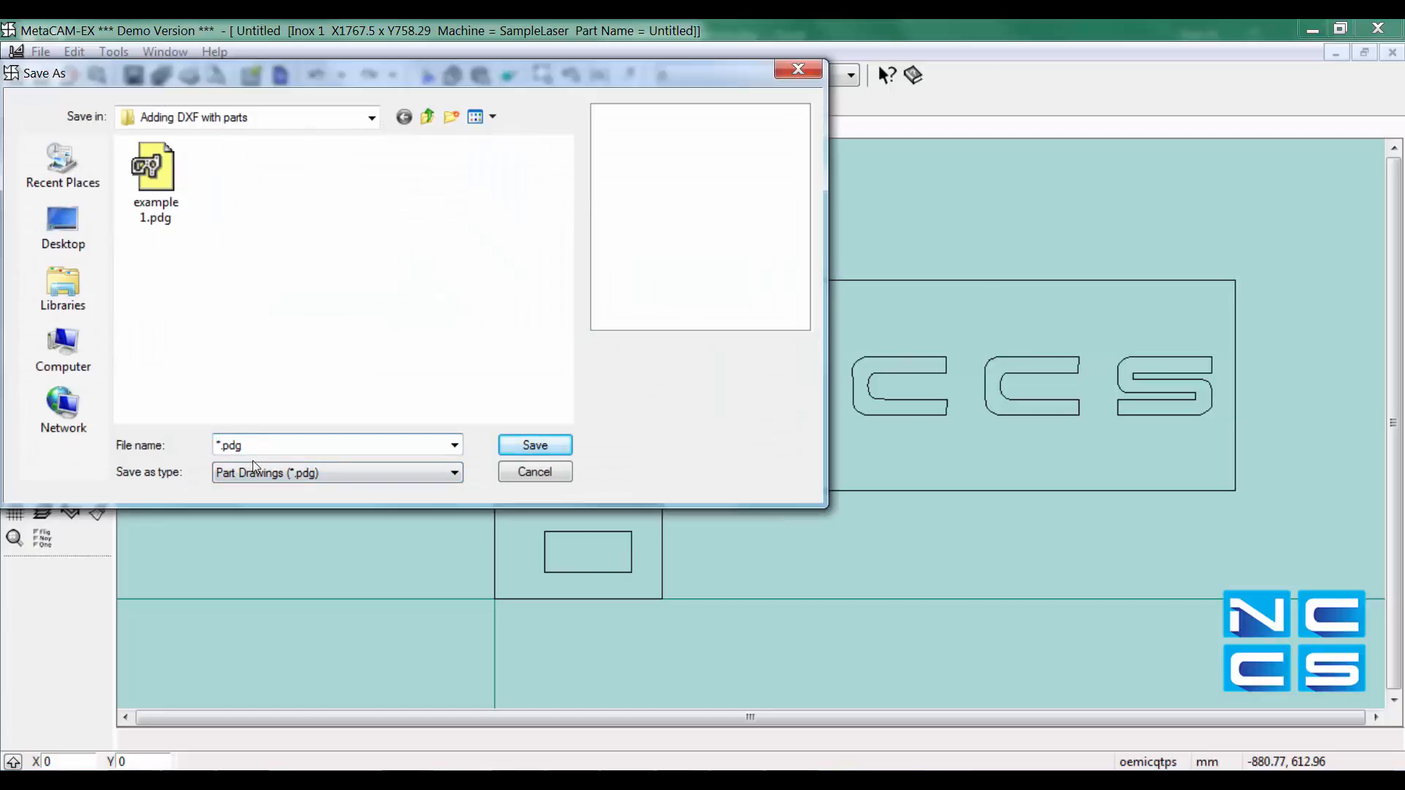
Step: Save the drawing as 'example 2.pdg'
{"action": "type", "text": "example 2.pdg"}
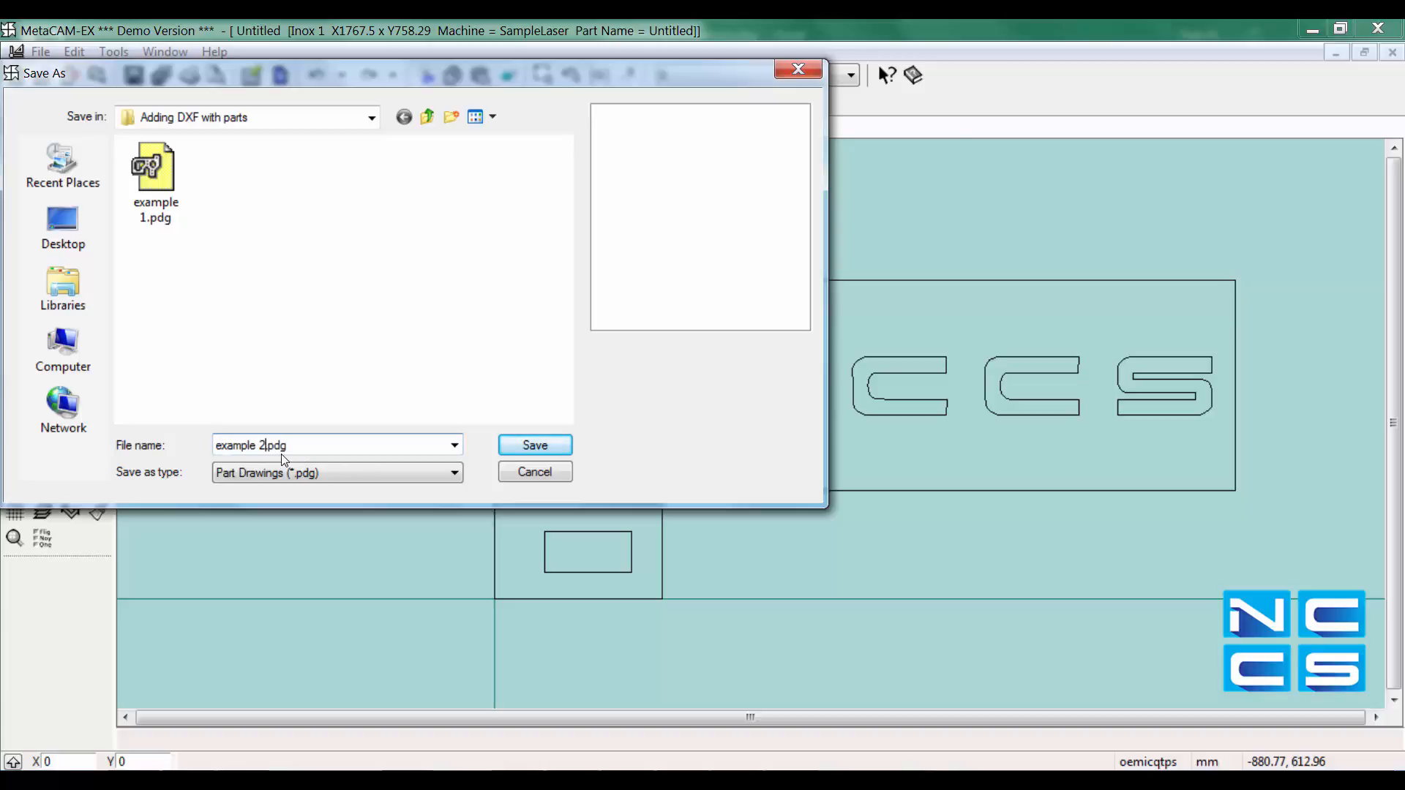
{"action": "mouse_move", "coordinate": [375, 330]}
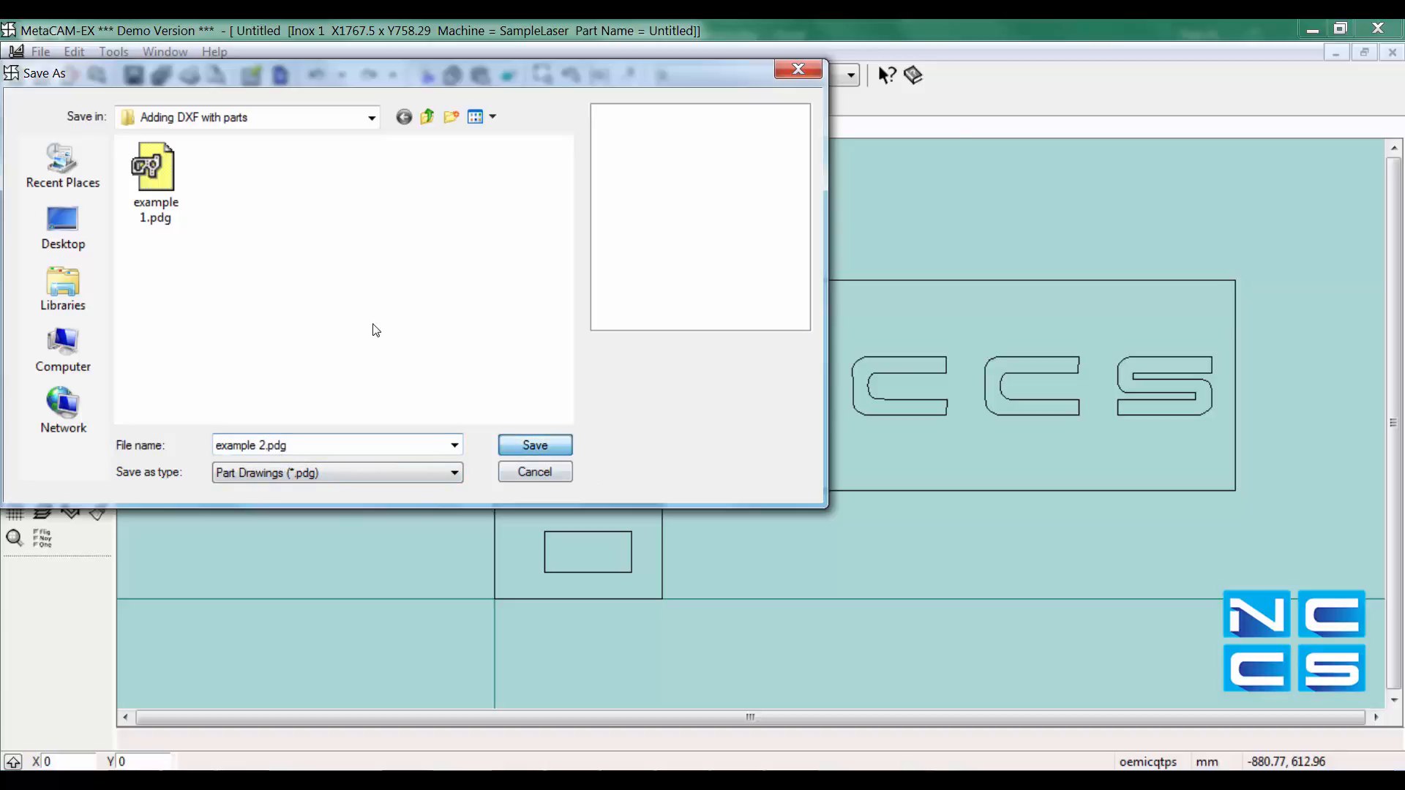
{"action": "left_click", "coordinate": [534, 445]}
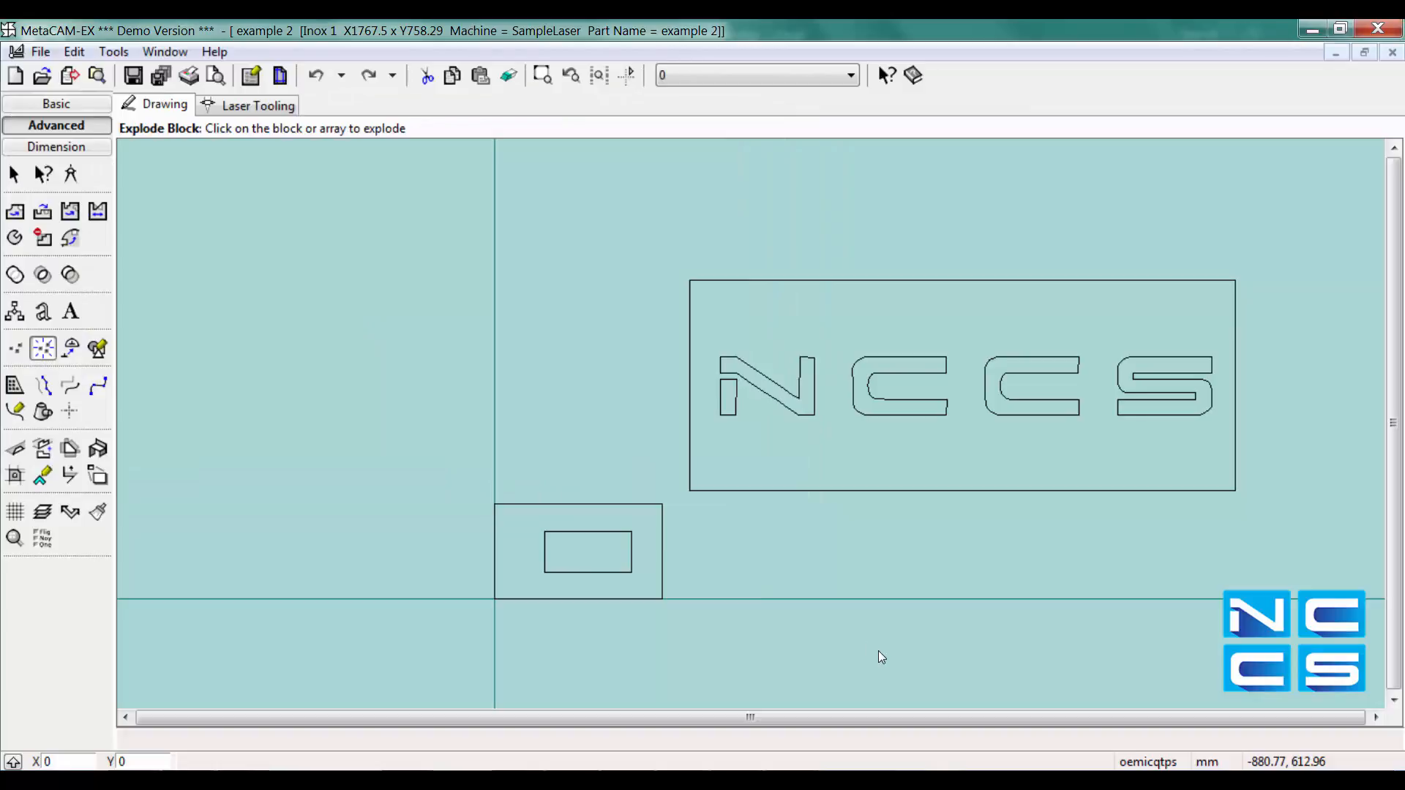